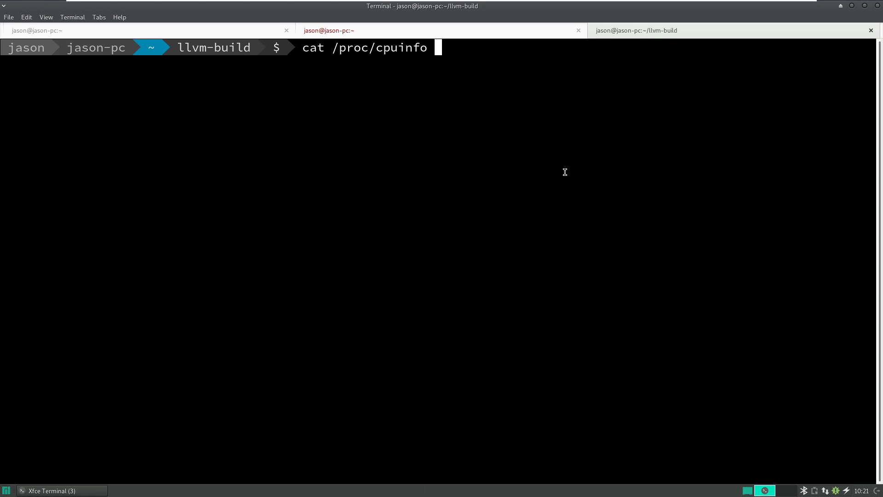
- Run cat /proc/cpuinfo in ~/llvm-build to list the local CPU details
{"action": "key", "text": "Return"}
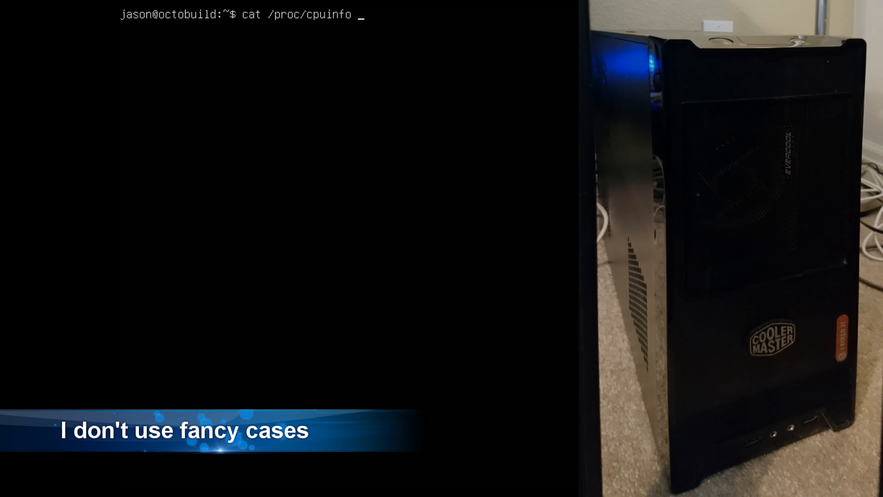
- Run cat /proc/cpuinfo on the octobuild console to print its processor details
{"action": "key", "text": "Return"}
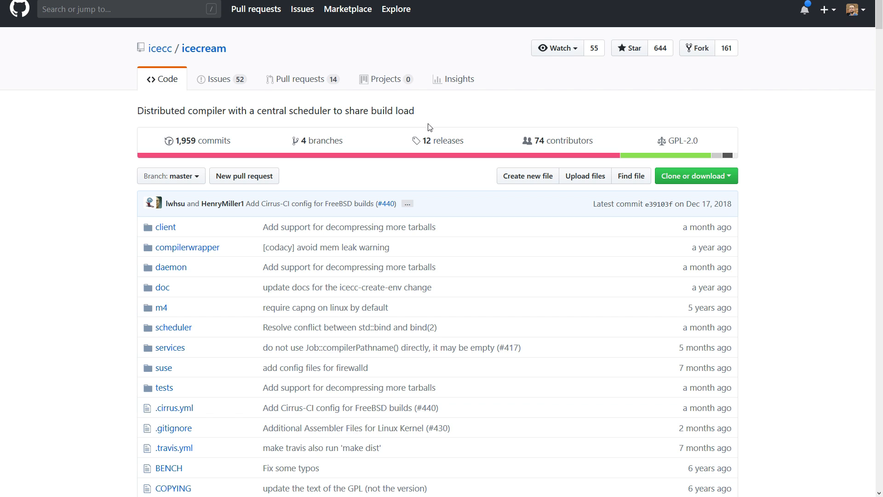
- Scroll through the distcc repository README on distributed C/C++ compiling
{"action": "scroll", "scroll_direction": "down", "scroll_amount": 3}
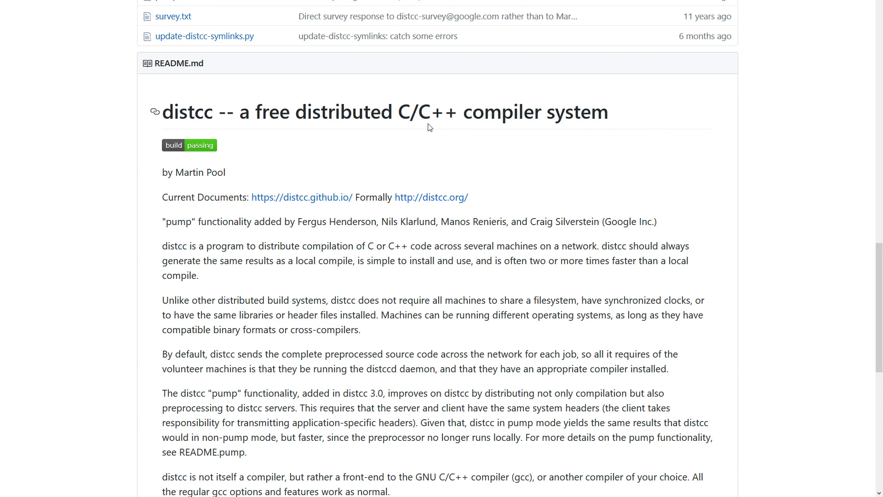
{"action": "scroll", "scroll_direction": "up", "scroll_amount": 3}
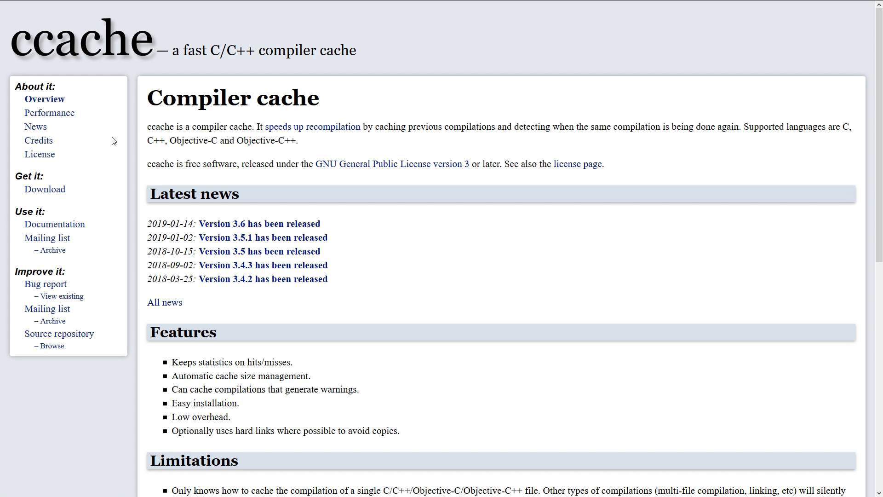
- Scroll the ccache.dev Overview through Features, Limitations, Why bother? and Is it safe?
{"action": "scroll", "scroll_direction": "down", "scroll_amount": 3}
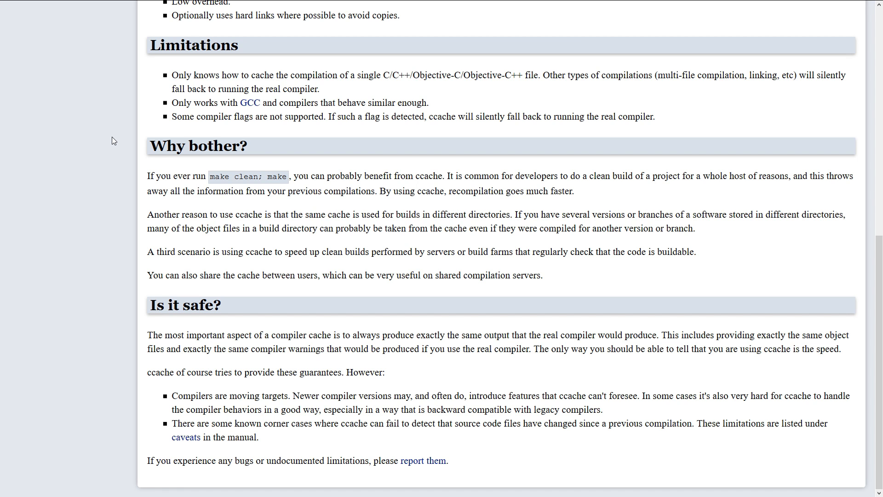
{"action": "scroll", "scroll_direction": "up", "scroll_amount": 3}
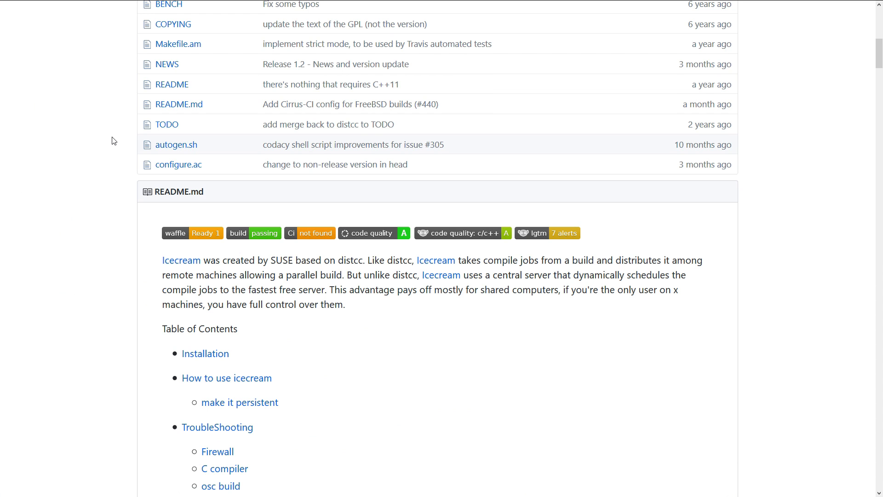
- Scroll the icecream README down to the Supported platforms section
{"action": "scroll", "scroll_direction": "down", "scroll_amount": 3}
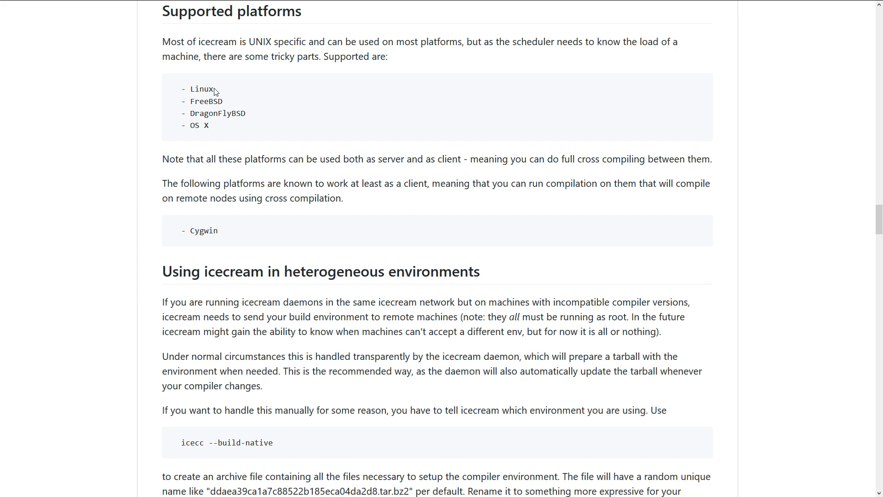
{"action": "mouse_move", "coordinate": [316, 74]}
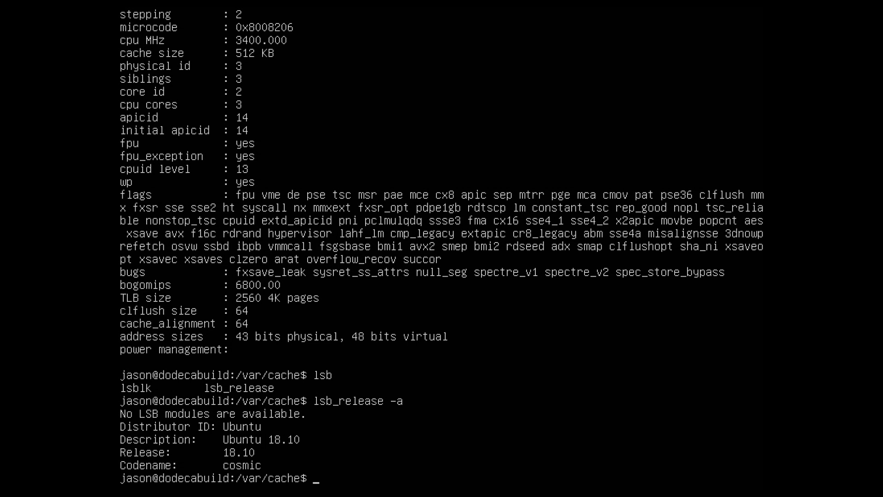
- Run sudo apt-get install icecc on dodecabuild, confirming it is already newest, then list processes with ps
{"action": "type", "text": "cd"}
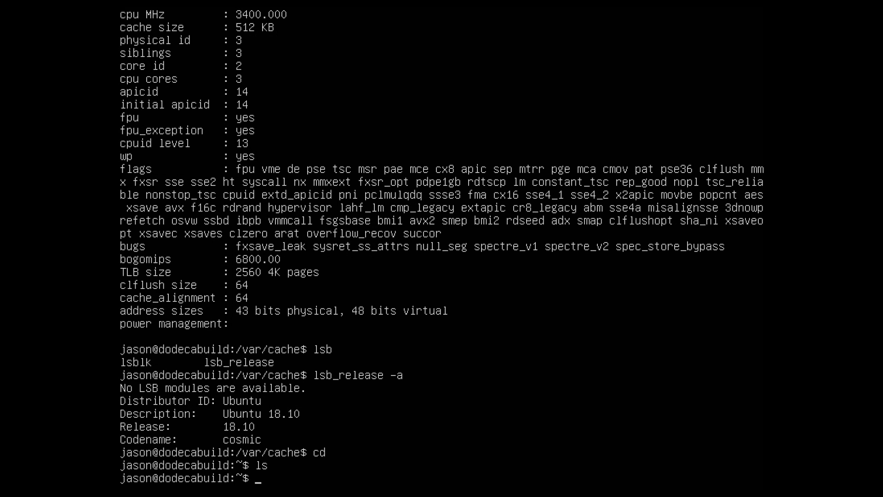
{"action": "type", "text": "sudo apt-"}
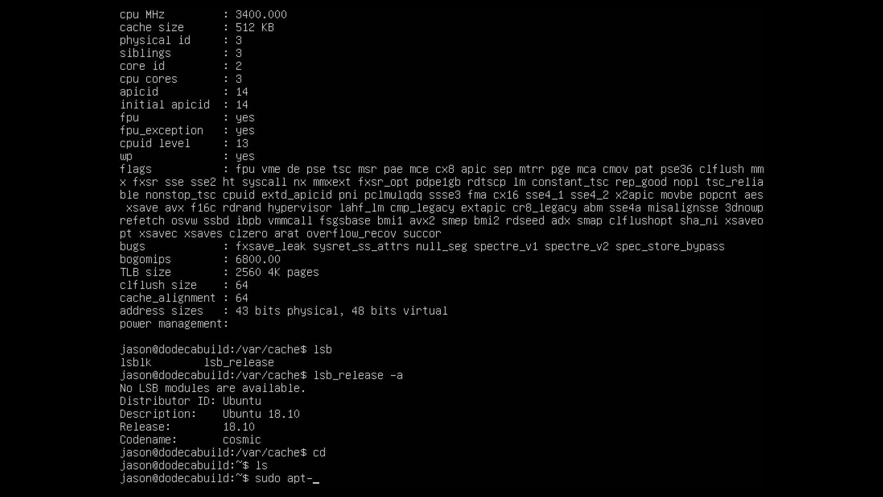
{"action": "type", "text": "get install icecc"}
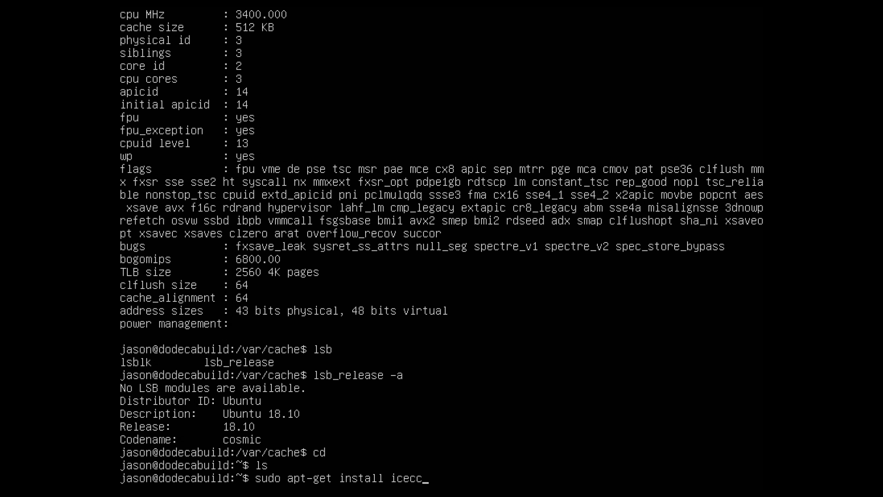
{"action": "key", "text": "Return"}
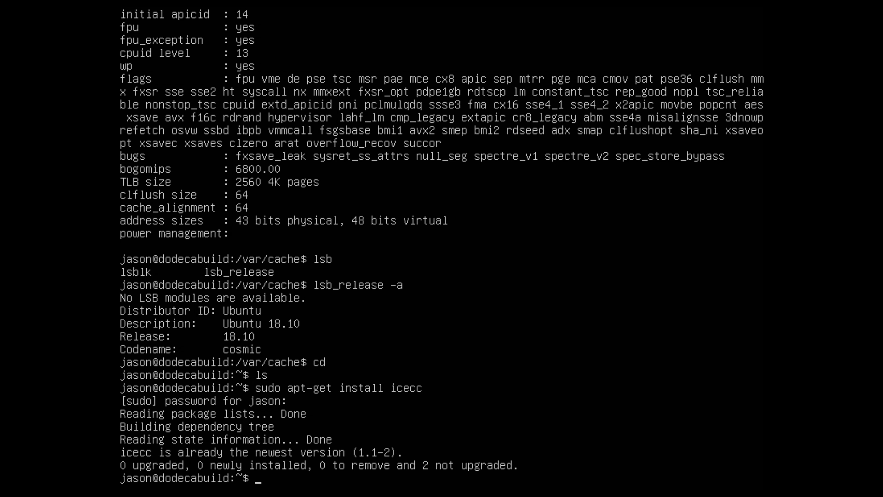
{"action": "type", "text": "ps"}
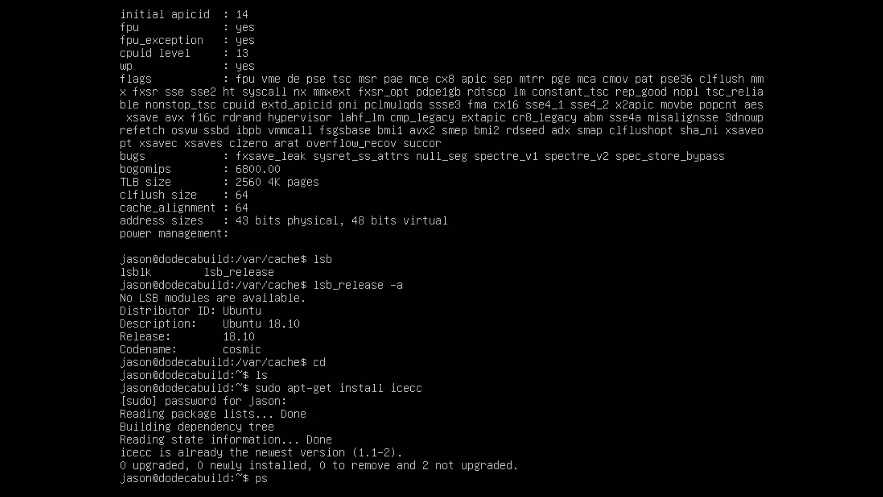
{"action": "key", "text": "Return"}
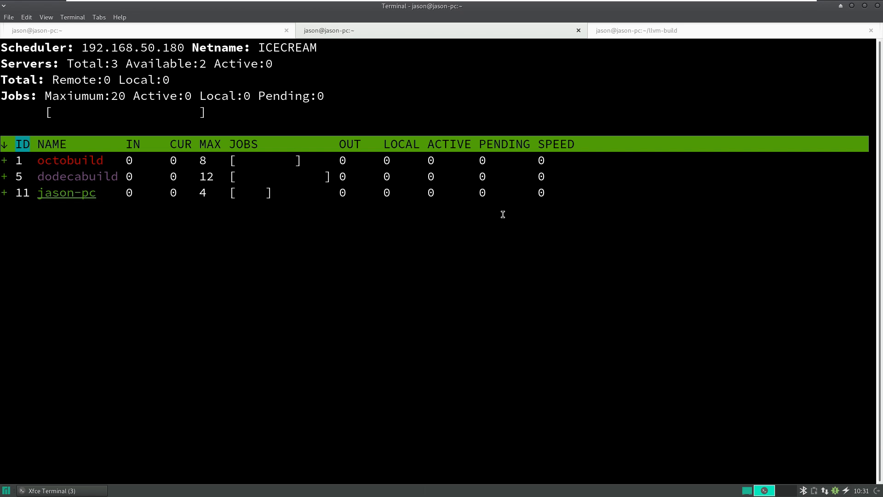
{"action": "mouse_move", "coordinate": [40, 156]}
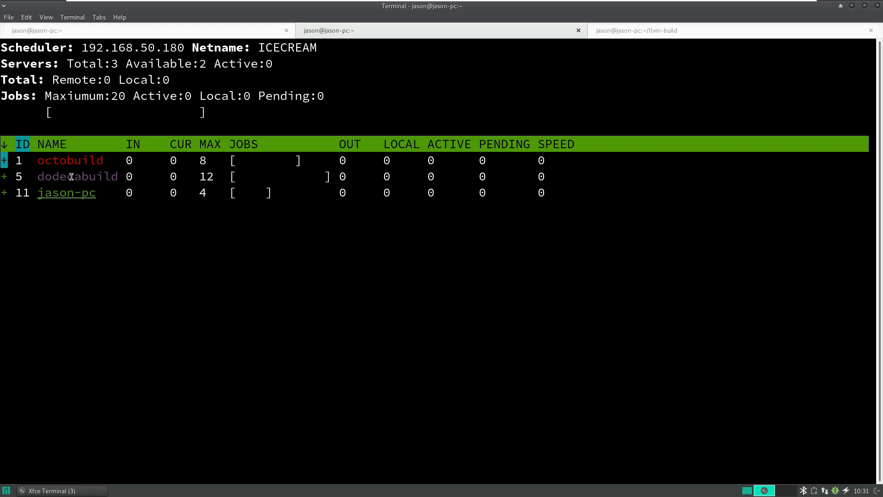
- Expand and collapse jason-pc's details in icemon, then return to the llvm-build shell
{"action": "left_click", "coordinate": [3, 160]}
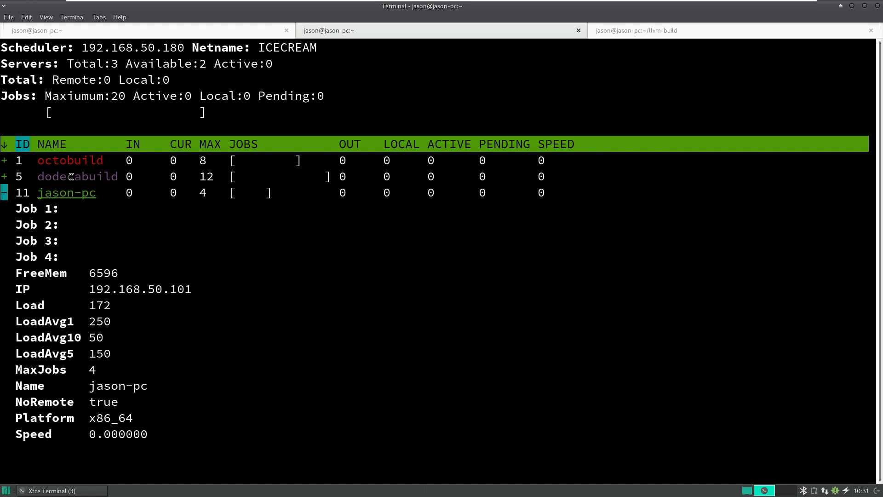
{"action": "left_click", "coordinate": [3, 192]}
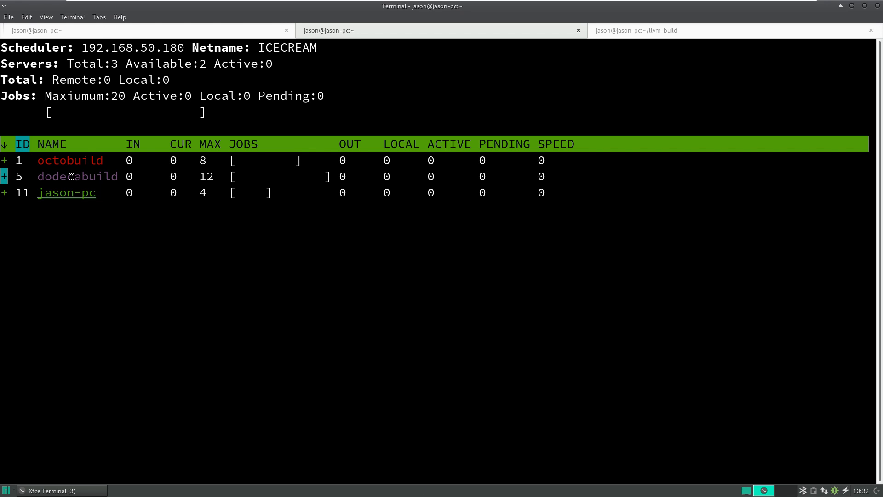
{"action": "left_click", "coordinate": [635, 30]}
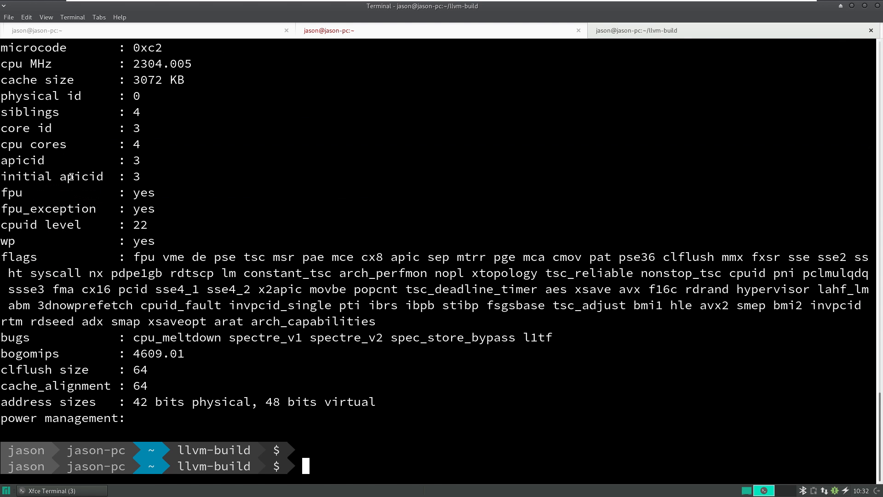
- Print the ../get_ LLVM setup script, highlight cmake in its configure line, and start a ninja command
{"action": "type", "text": "ca"}
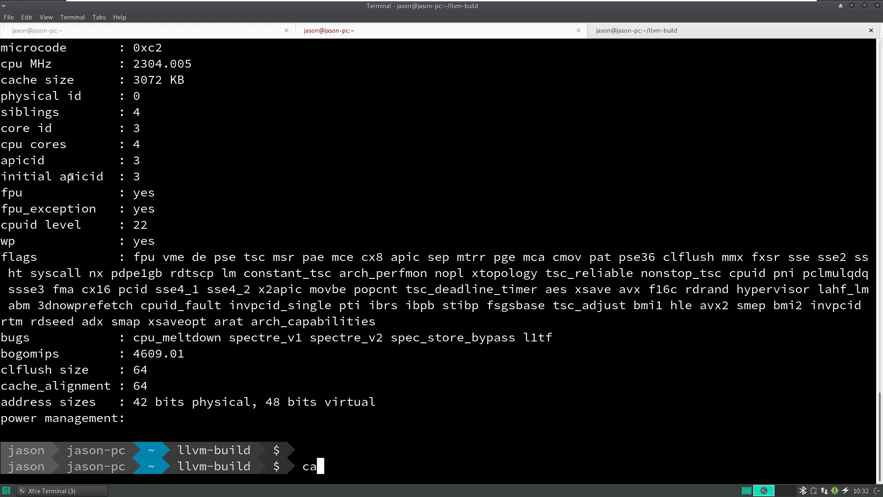
{"action": "type", "text": "t ../get_"}
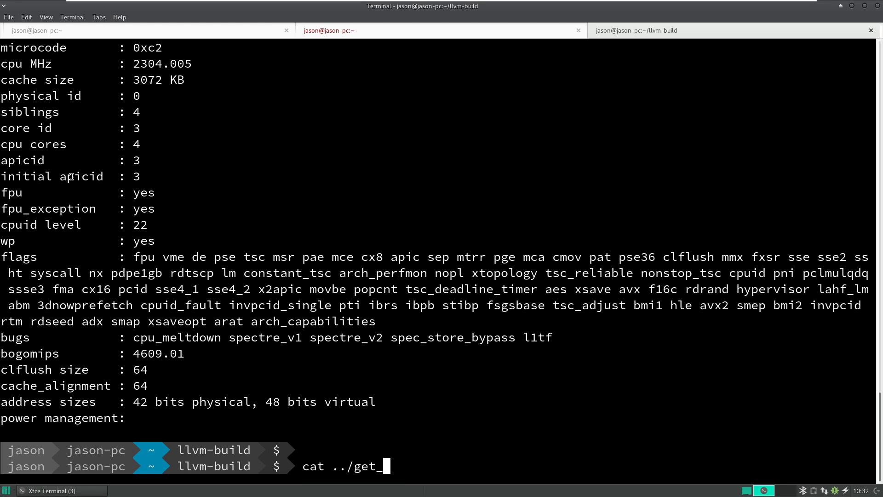
{"action": "key", "text": "Return"}
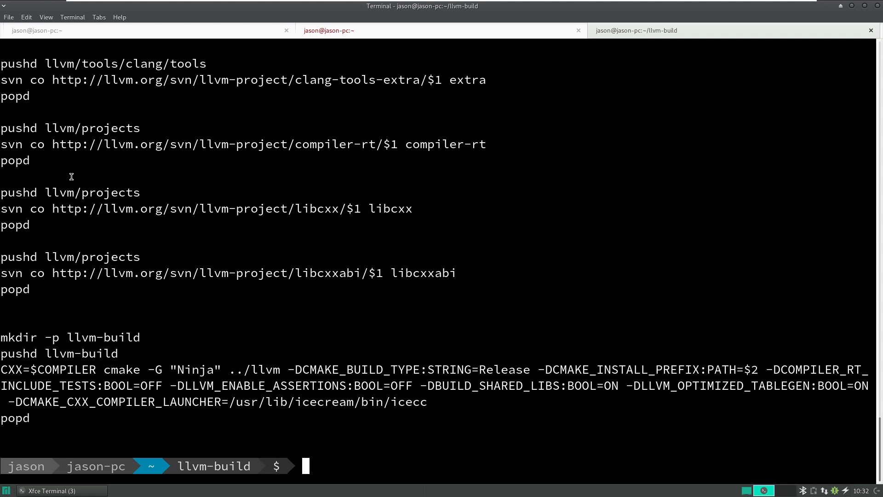
{"action": "mouse_move", "coordinate": [129, 369]}
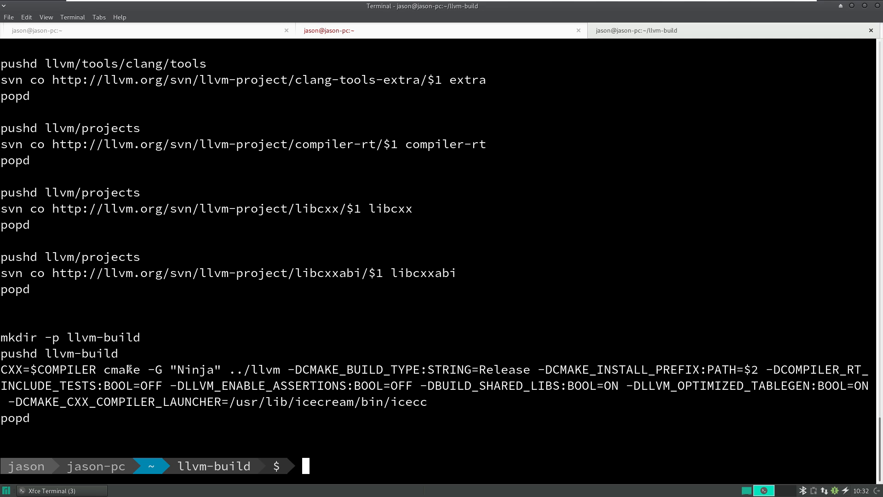
{"action": "double_click", "coordinate": [118, 369]}
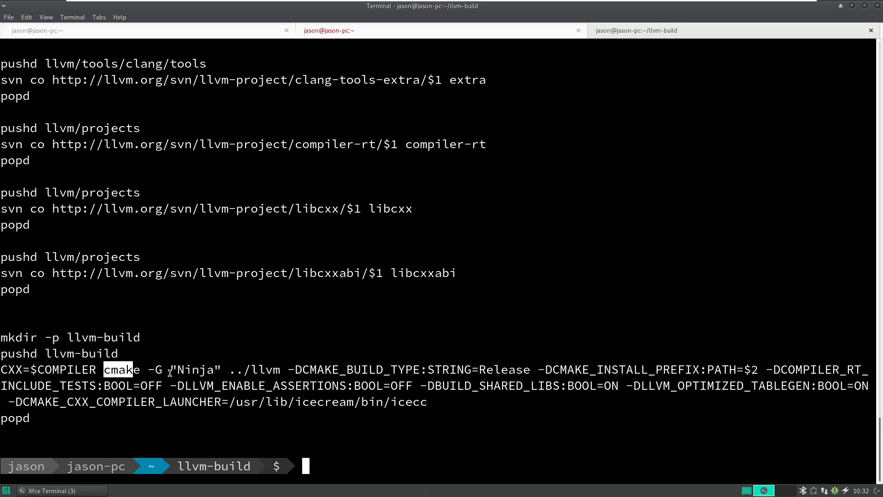
{"action": "double_click", "coordinate": [195, 370]}
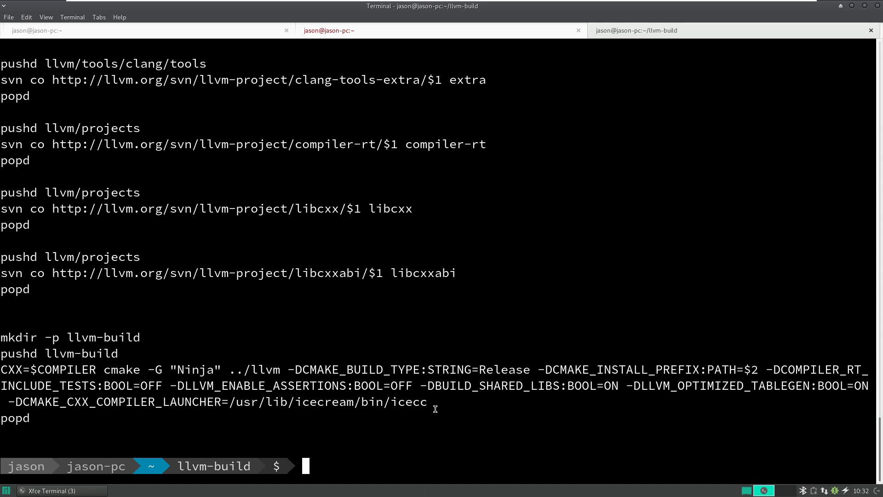
{"action": "type", "text": "ninja"}
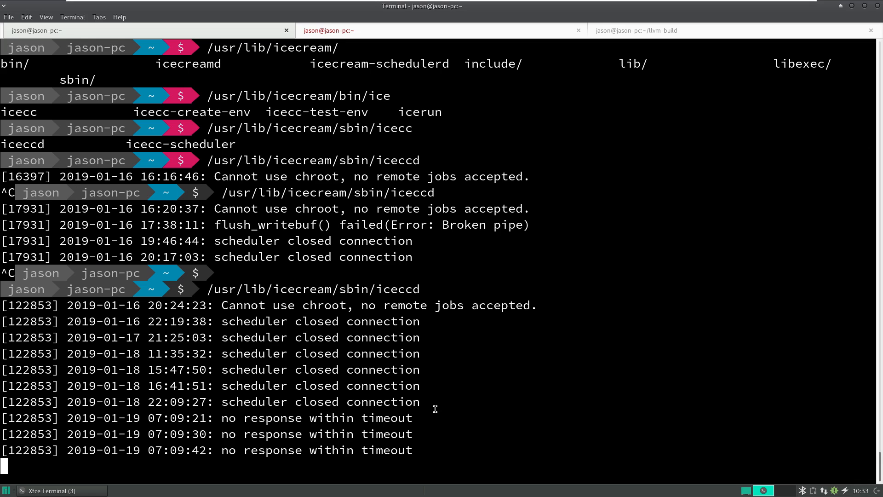
- Highlight the iceccd daemon path in its log and return to the llvm-build prompt
{"action": "double_click", "coordinate": [400, 289]}
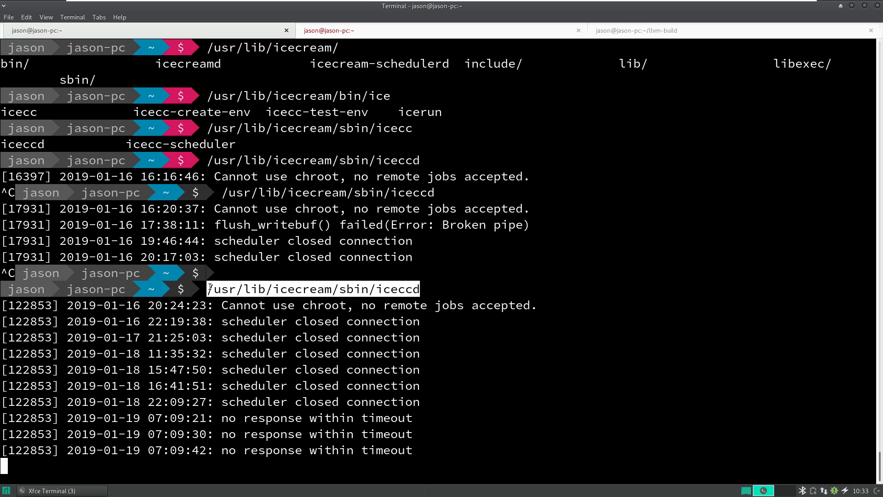
{"action": "mouse_move", "coordinate": [388, 331]}
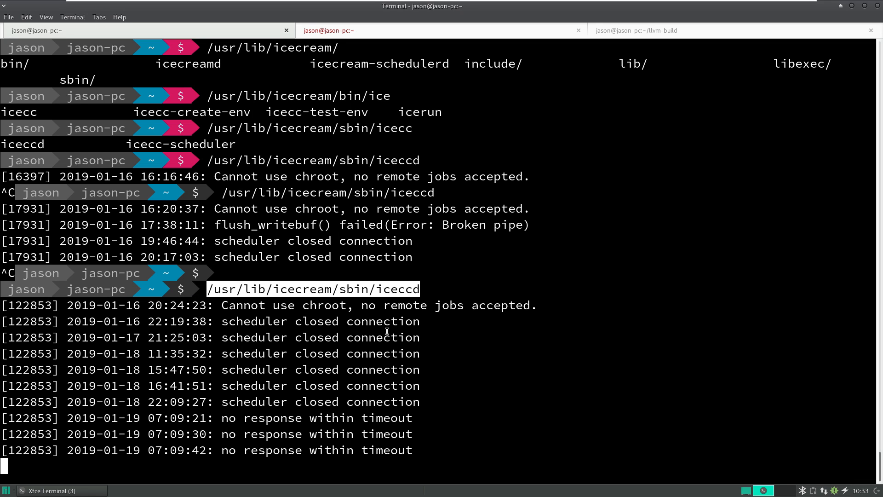
{"action": "key", "text": "Return"}
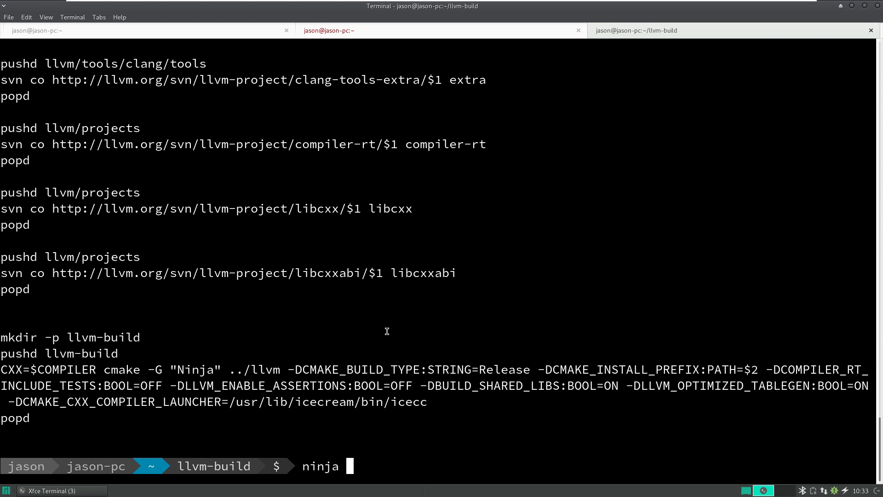
- Launch ninja -j24 and bring up the icemon job monitor for the three build servers
{"action": "type", "text": "-j24"}
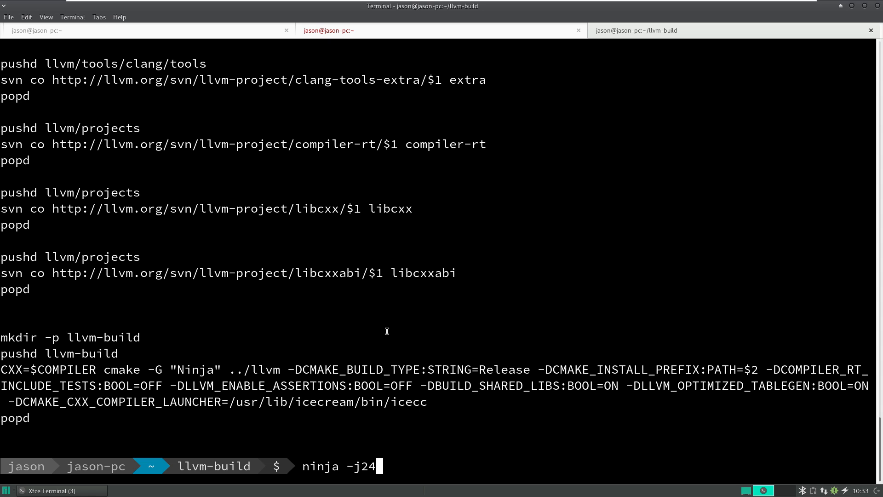
{"action": "key", "text": "Return"}
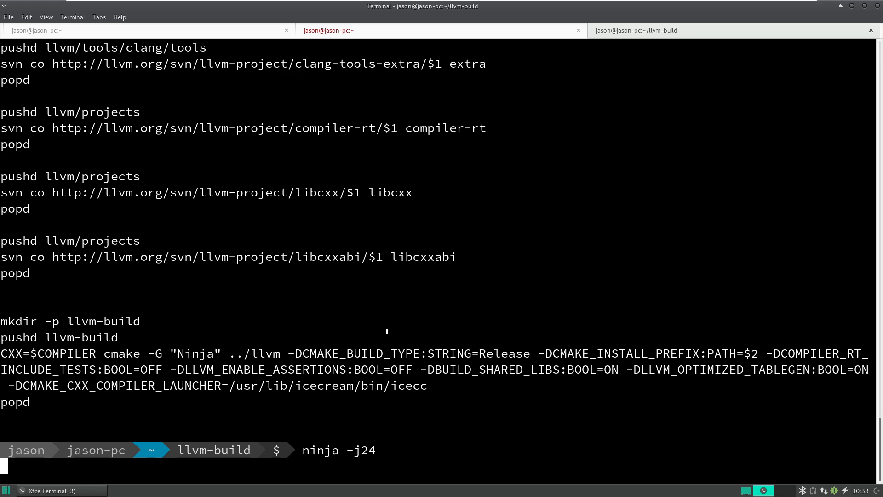
{"action": "key", "text": "Return"}
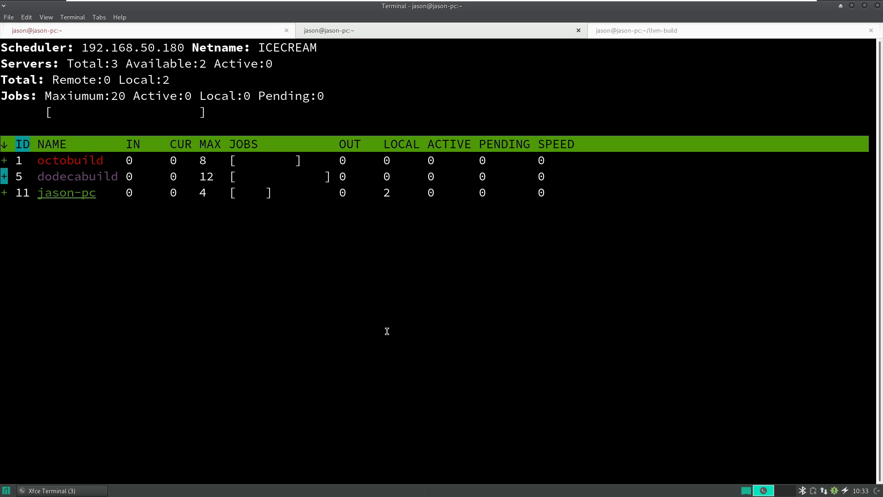
- Watch icemon jobs across the three servers, expanding the jason-pc row, then show the icecc compiler symlink listing
{"action": "left_click", "coordinate": [637, 31]}
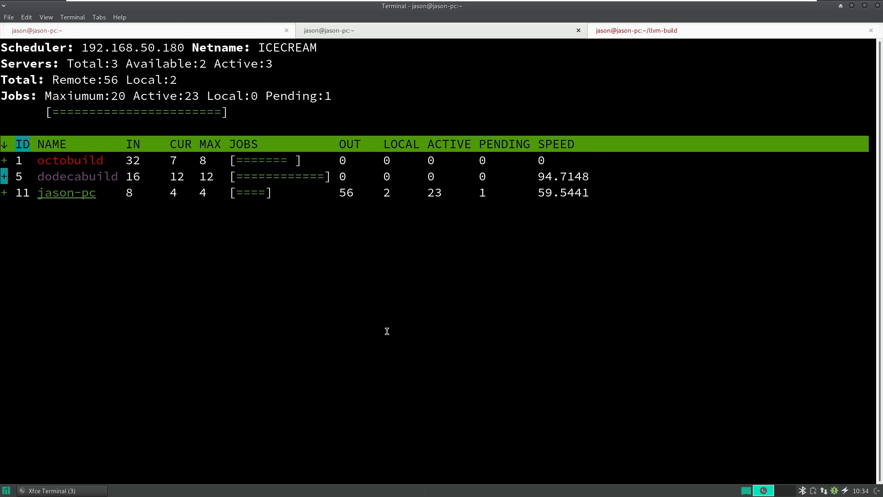
{"action": "left_click", "coordinate": [3, 177]}
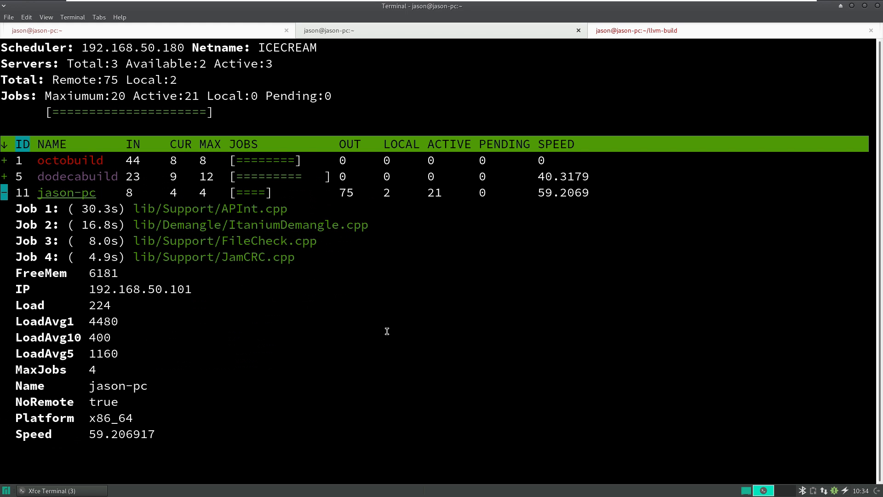
{"action": "left_click", "coordinate": [4, 192]}
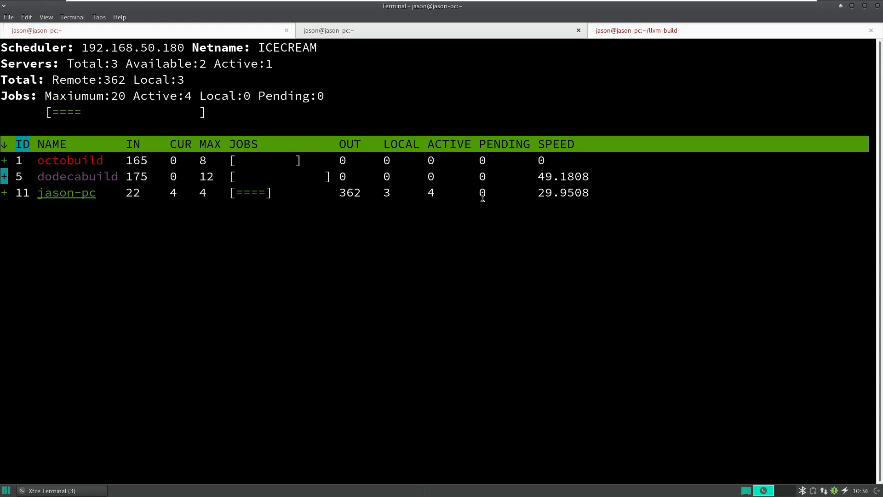
{"action": "left_click", "coordinate": [637, 30]}
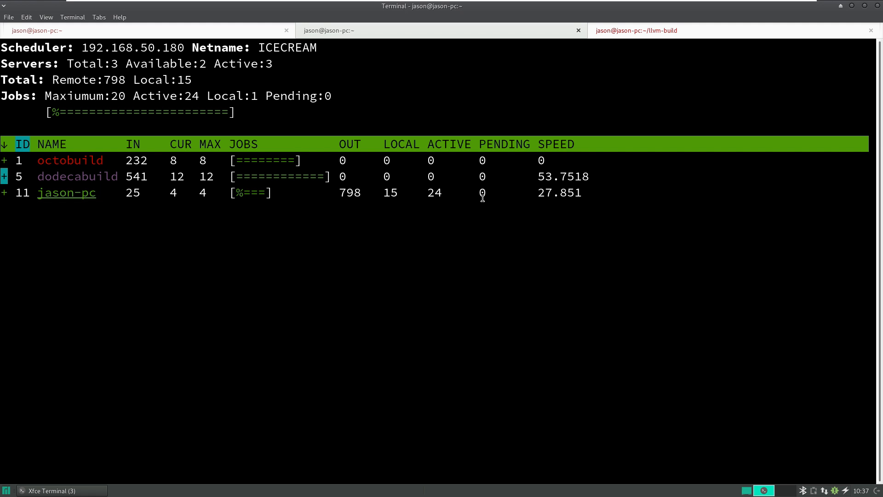
{"action": "left_click", "coordinate": [732, 30]}
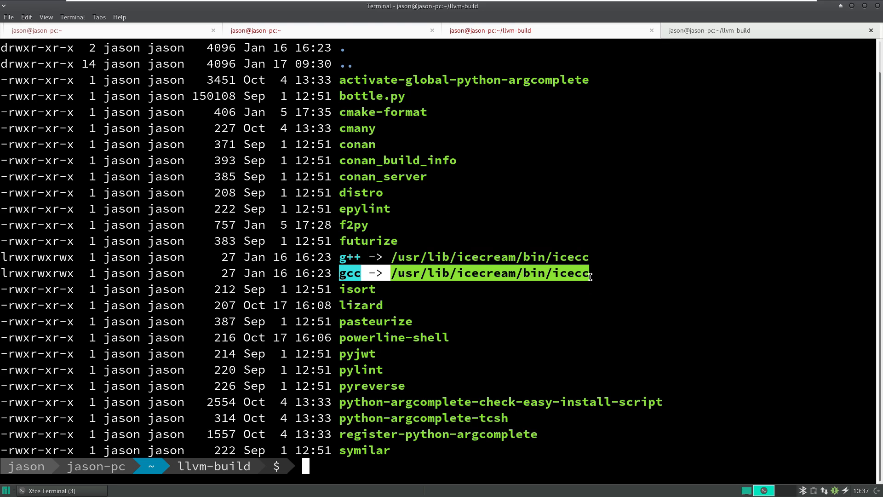
{"action": "left_click", "coordinate": [363, 281]}
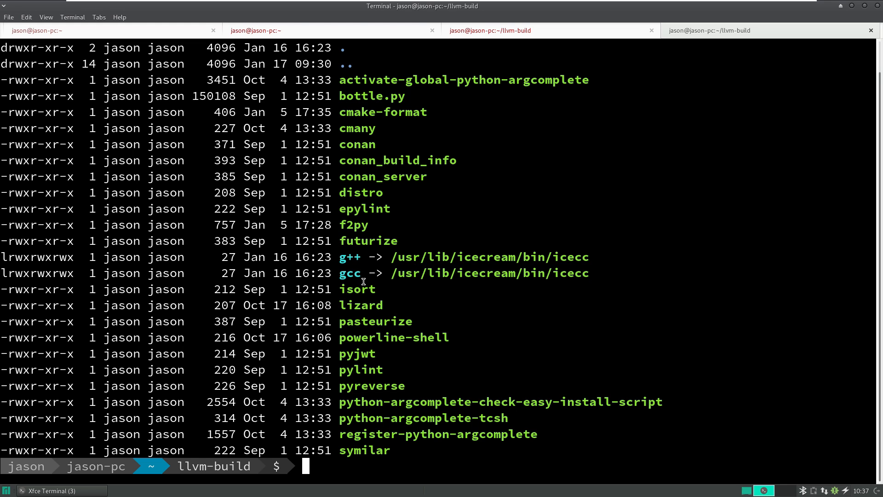
{"action": "double_click", "coordinate": [350, 273]}
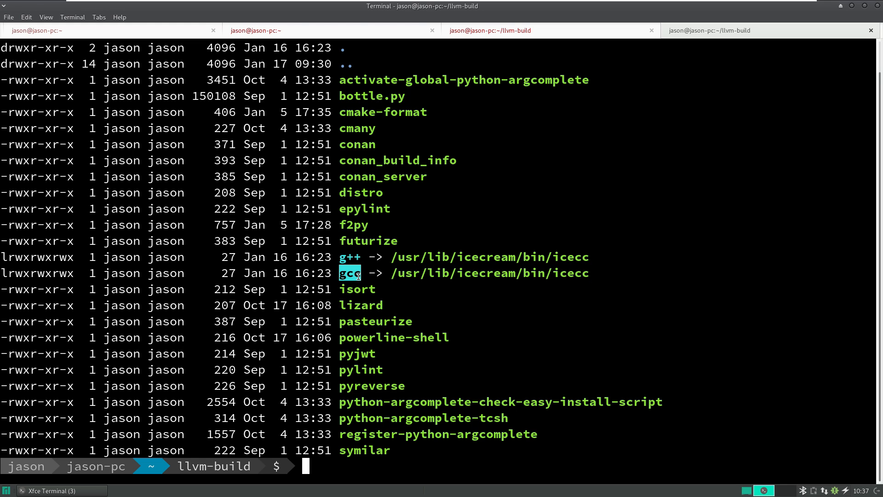